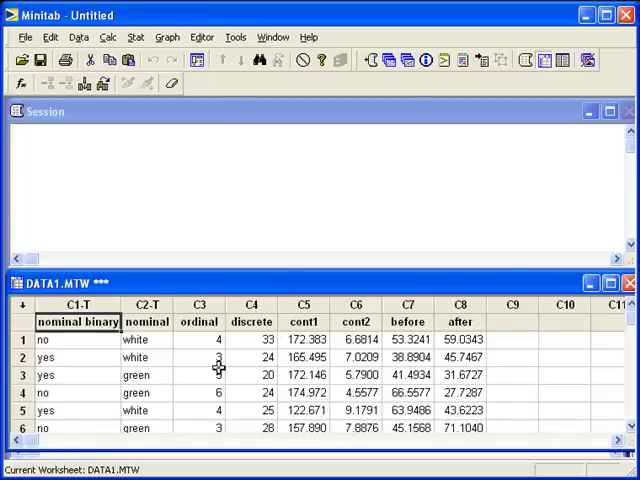
Open the Kruskal-Wallis dialog from the Nonparametrics menu.
{"action": "left_click", "coordinate": [304, 321]}
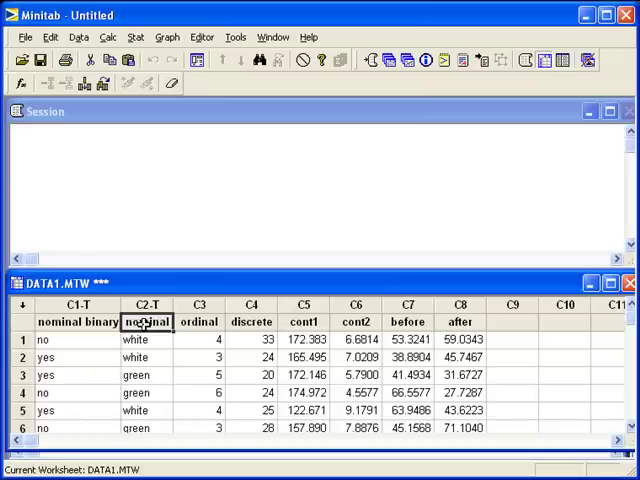
{"action": "left_click", "coordinate": [135, 37]}
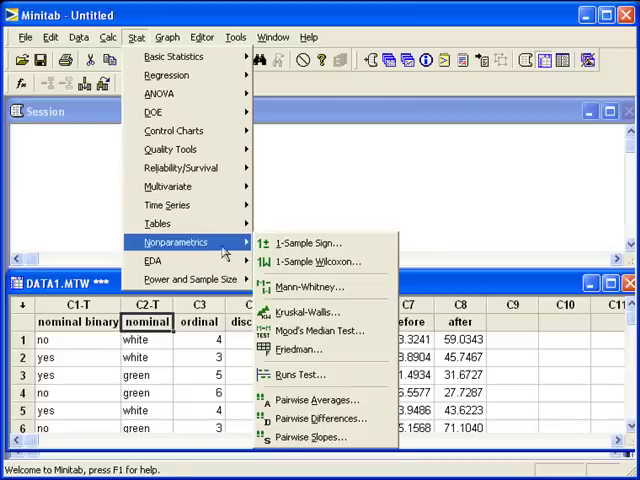
{"action": "mouse_move", "coordinate": [310, 312]}
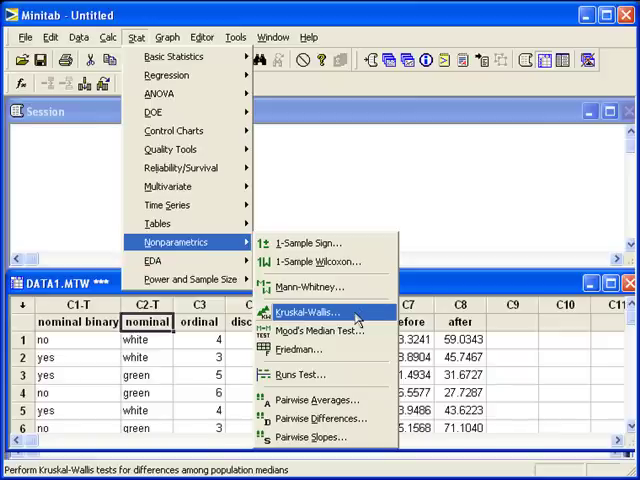
{"action": "left_click", "coordinate": [308, 311]}
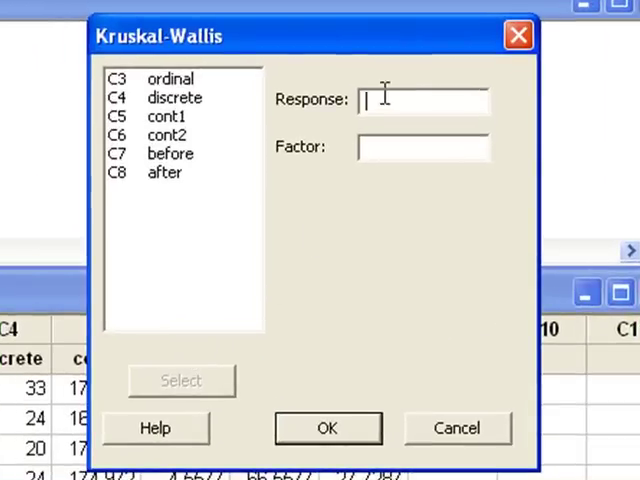
Run Kruskal-Wallis with cont1 as response and nominal as factor (H = 5.05, P = 0.168).
{"action": "left_click", "coordinate": [167, 117]}
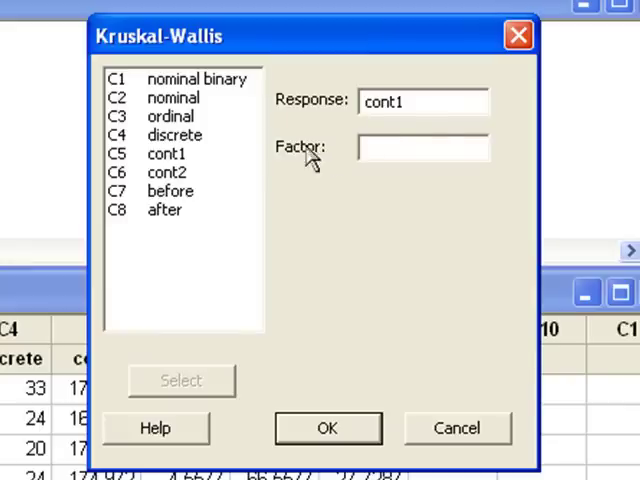
{"action": "left_click", "coordinate": [175, 98]}
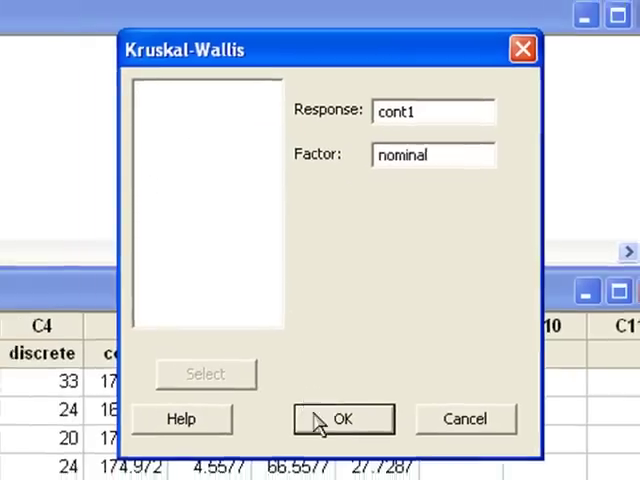
{"action": "left_click", "coordinate": [343, 418]}
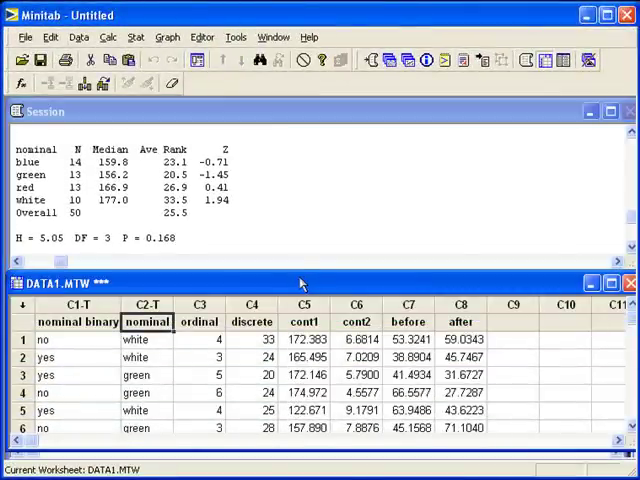
Open the Mood's Median Test dialog from the Nonparametrics menu.
{"action": "left_click", "coordinate": [138, 37]}
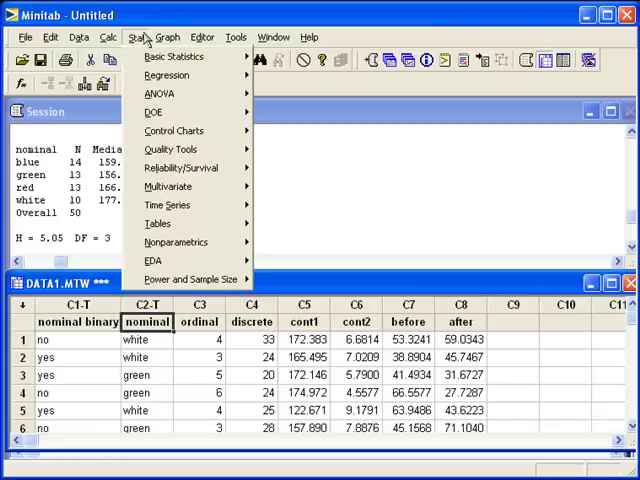
{"action": "mouse_move", "coordinate": [157, 223]}
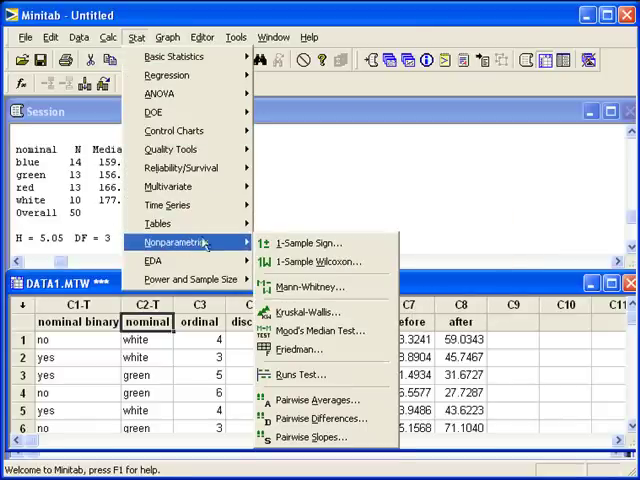
{"action": "mouse_move", "coordinate": [320, 331]}
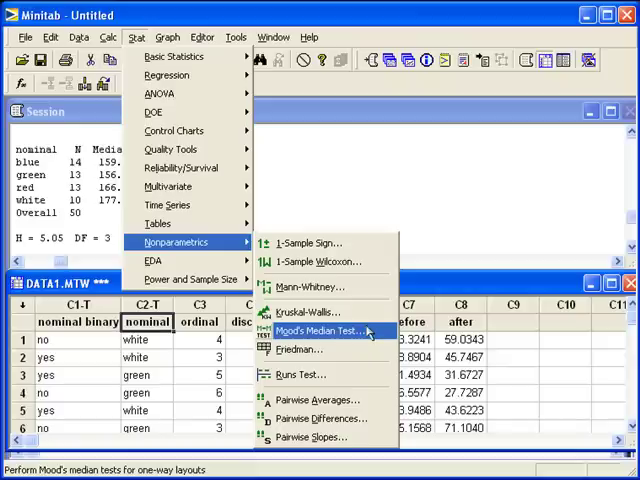
{"action": "mouse_move", "coordinate": [375, 338]}
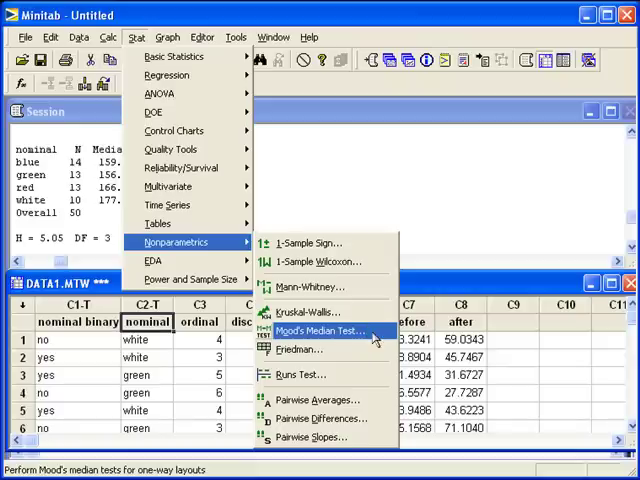
{"action": "left_click", "coordinate": [320, 331]}
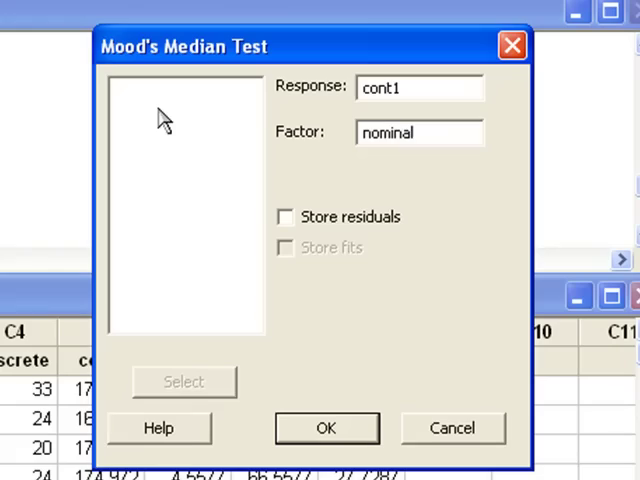
{"action": "mouse_move", "coordinate": [302, 390]}
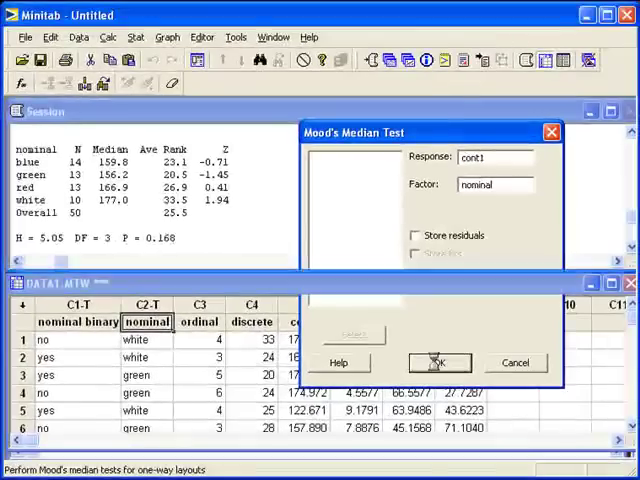
Run Mood's Median Test on cont1 by nominal (Chi-Square = 8.35, P = 0.039).
{"action": "left_click", "coordinate": [440, 362]}
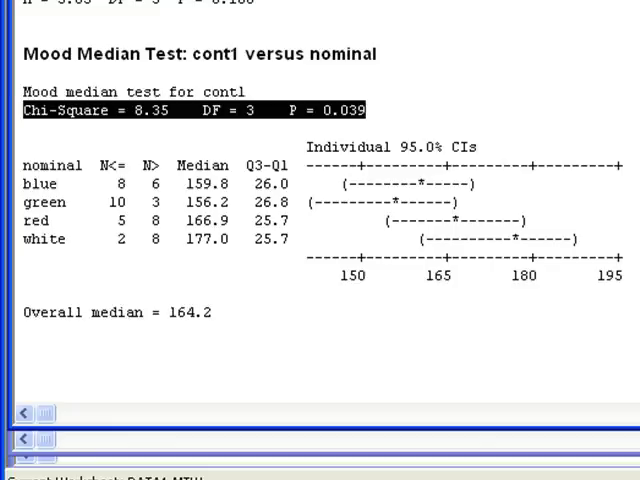
{"action": "mouse_move", "coordinate": [533, 110]}
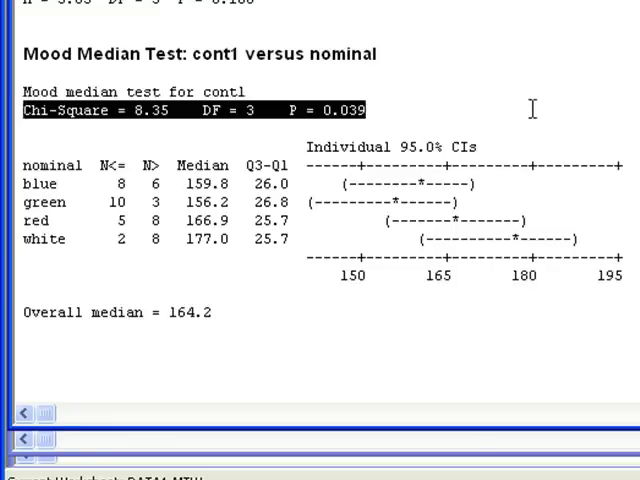